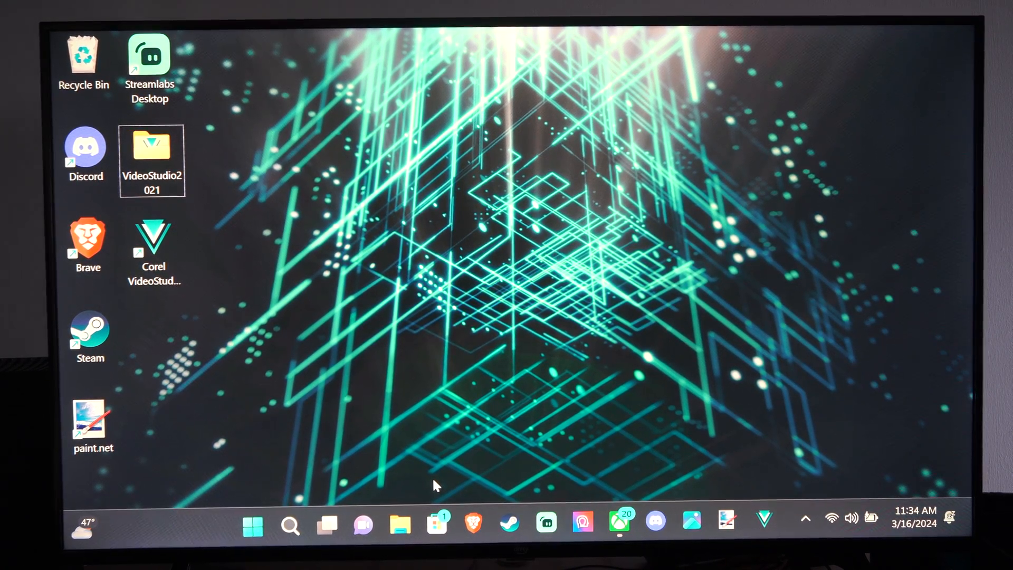
- Launch Settings from the taskbar and go to Bluetooth & devices
click(252, 521)
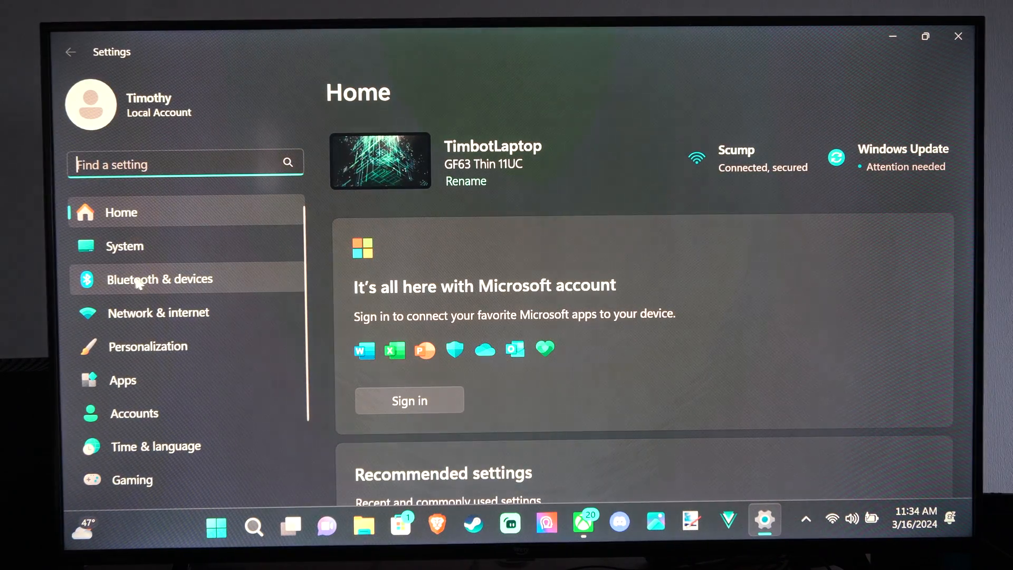
click(159, 279)
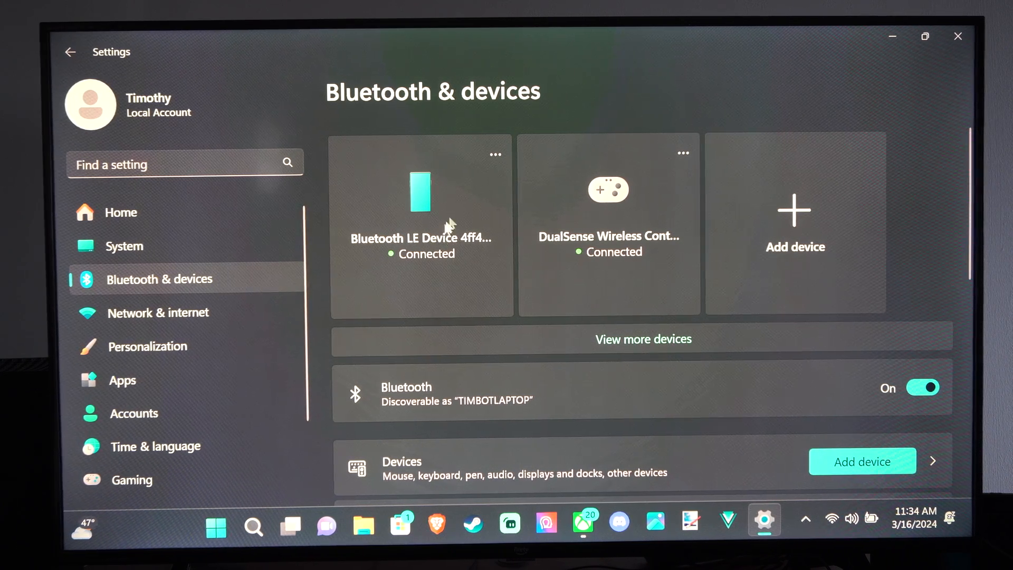
- Remove the old Bluetooth LE Device and start Add a device
click(494, 154)
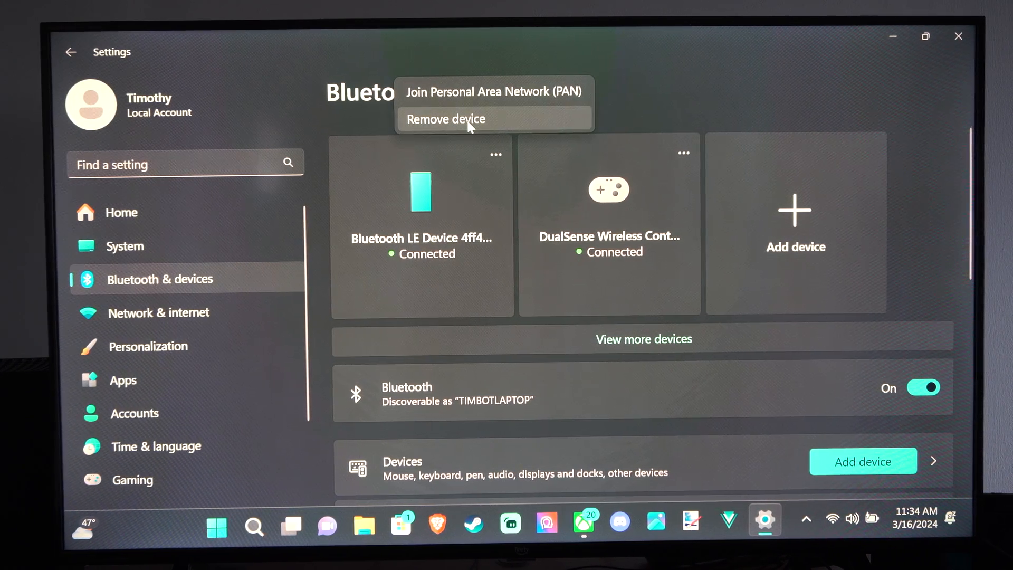
click(446, 119)
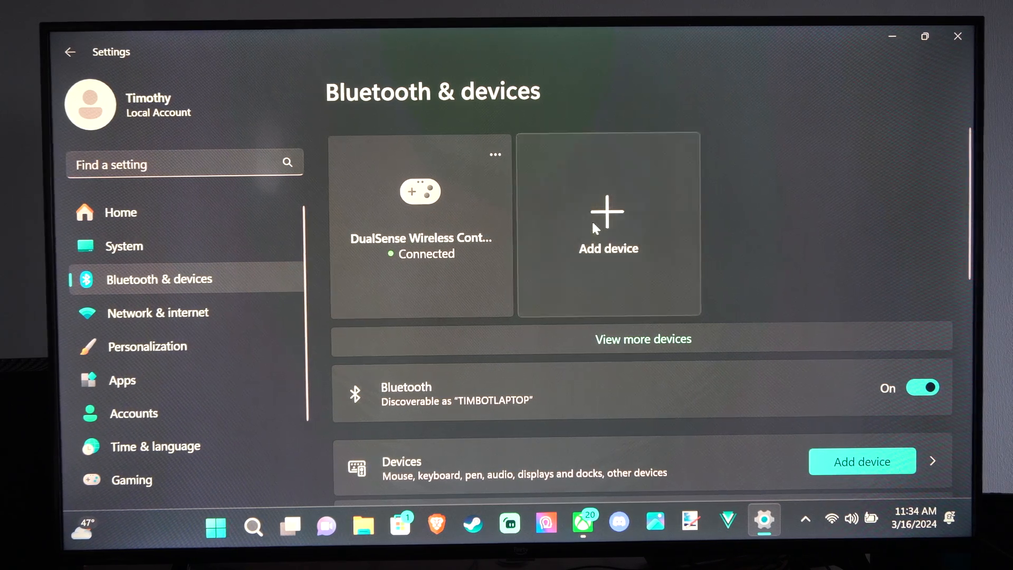
click(607, 222)
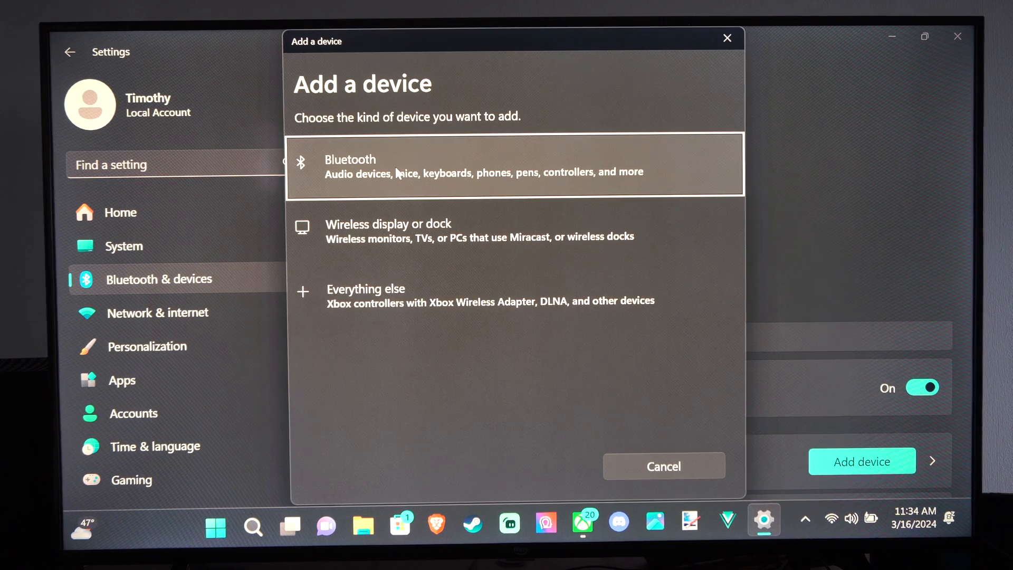
- Pair the Galaxy S9 over Bluetooth, confirming the matching PIN to connect
click(515, 164)
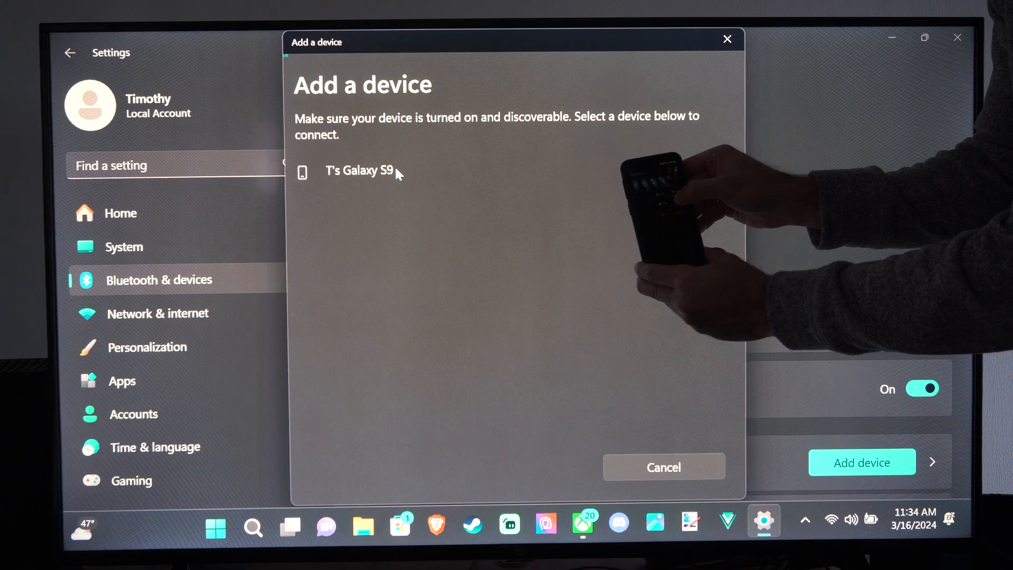
click(359, 170)
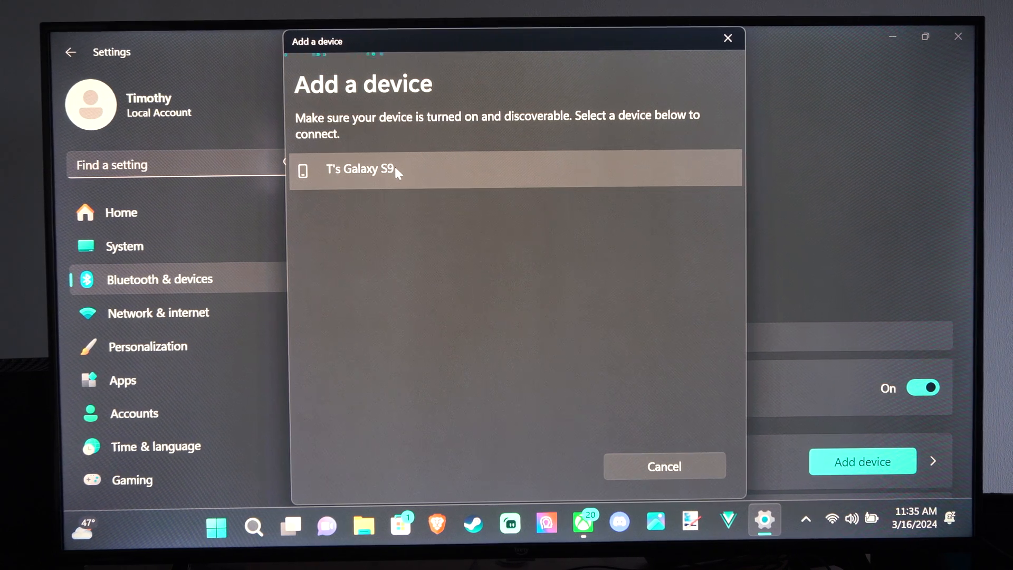
click(362, 169)
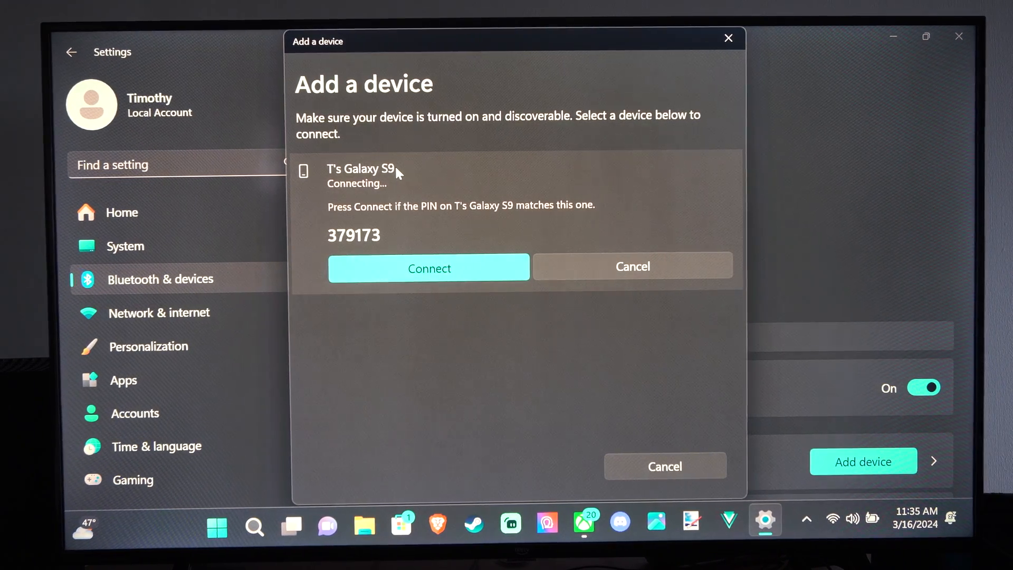
click(429, 267)
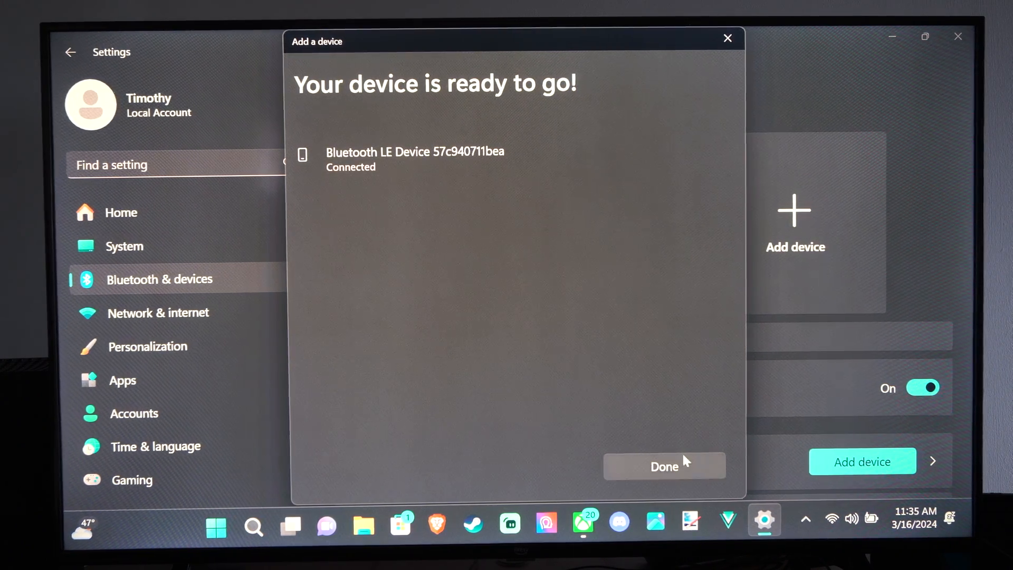
- Close the pairing window with Done and browse the System settings page
click(663, 465)
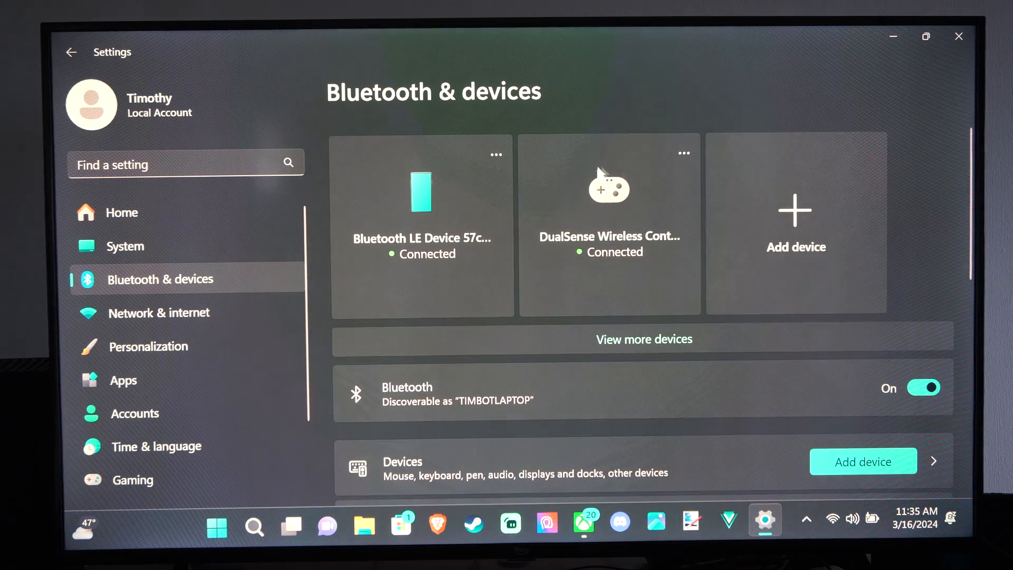
mouse_move(375, 219)
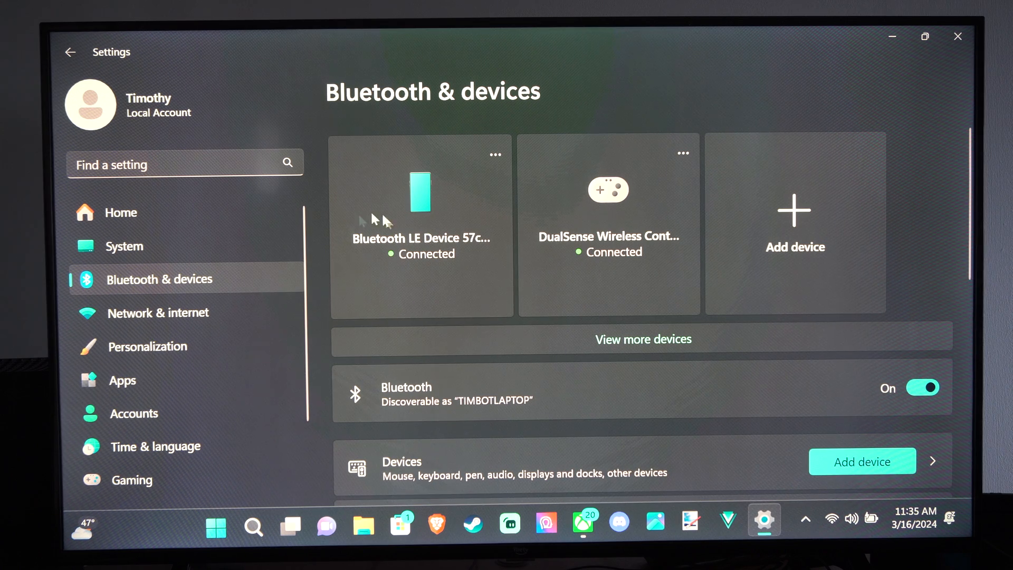
mouse_move(278, 283)
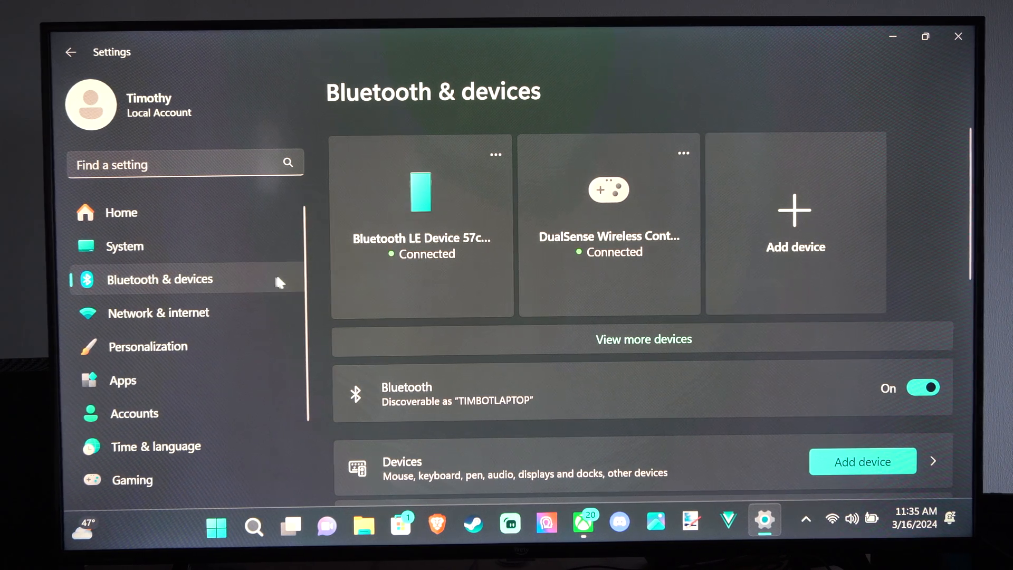
click(123, 245)
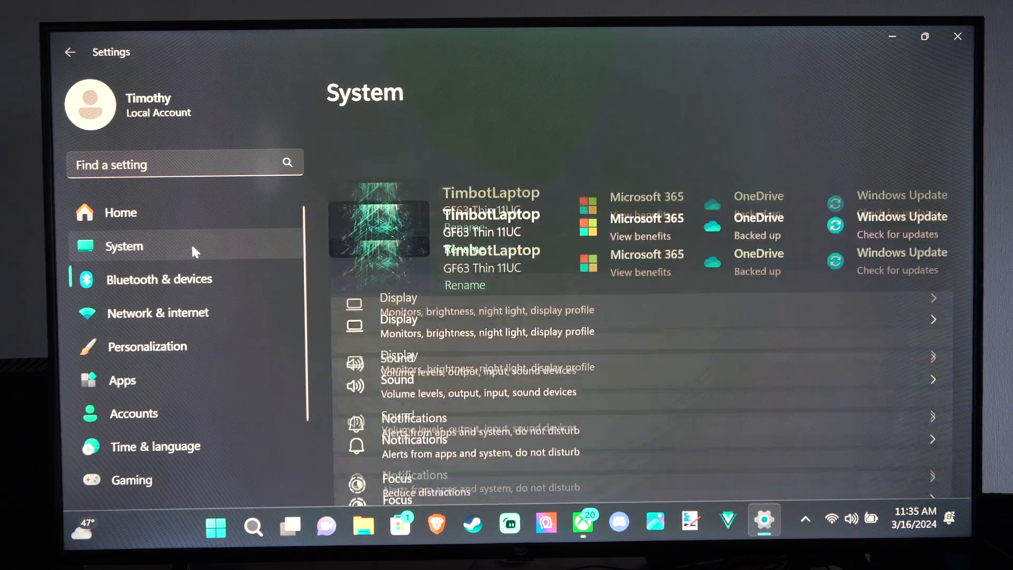
scroll(down, 3)
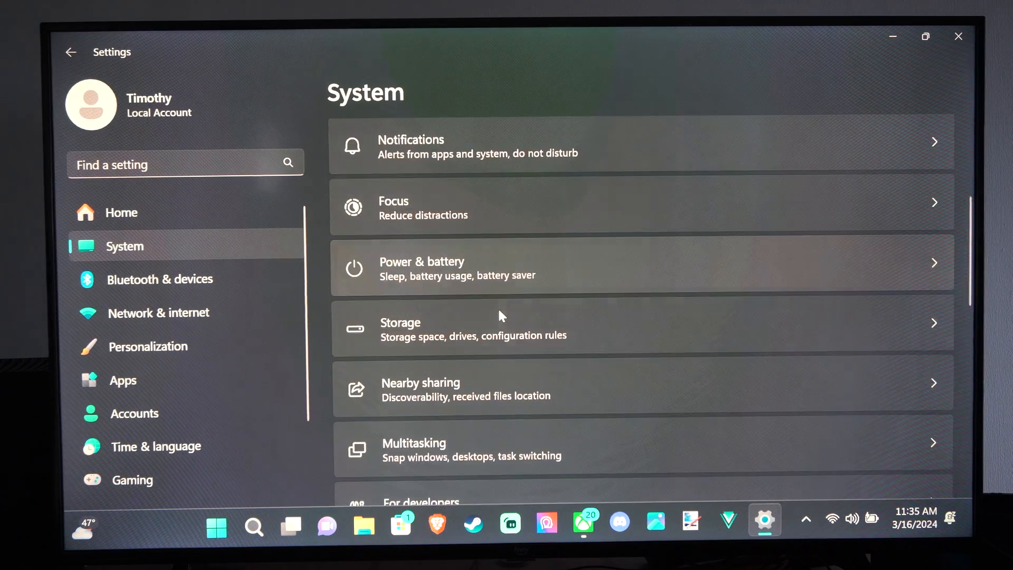
scroll(down, 3)
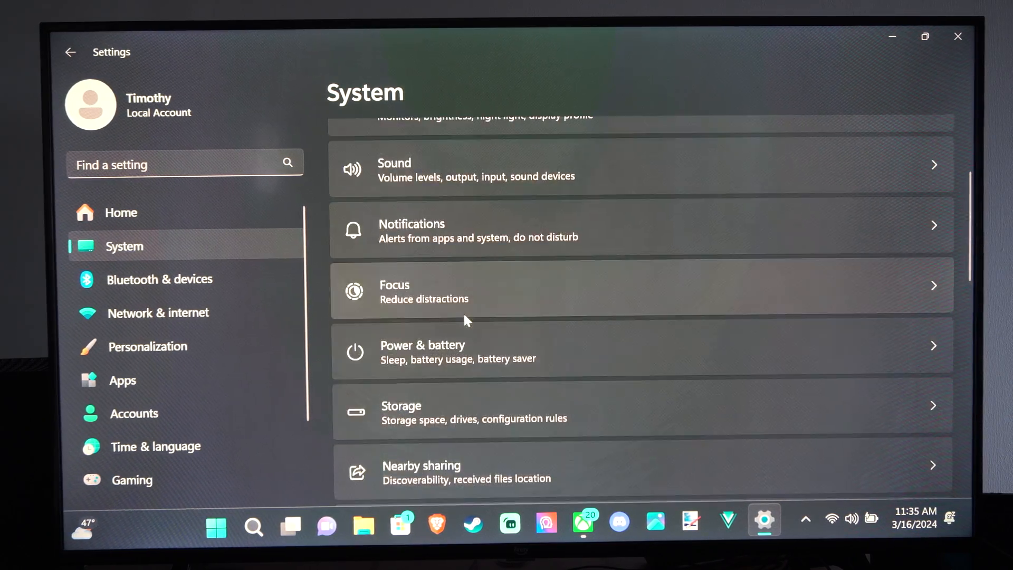
- Search settings for 'PHONE LINK' and open Enable or disable Phone Link
click(184, 165)
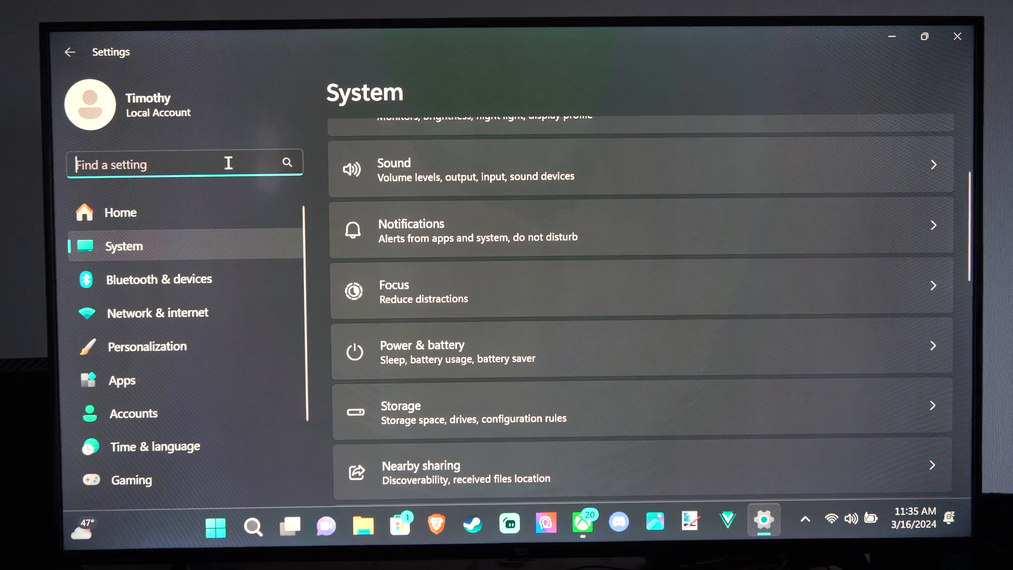
text(PHONE)
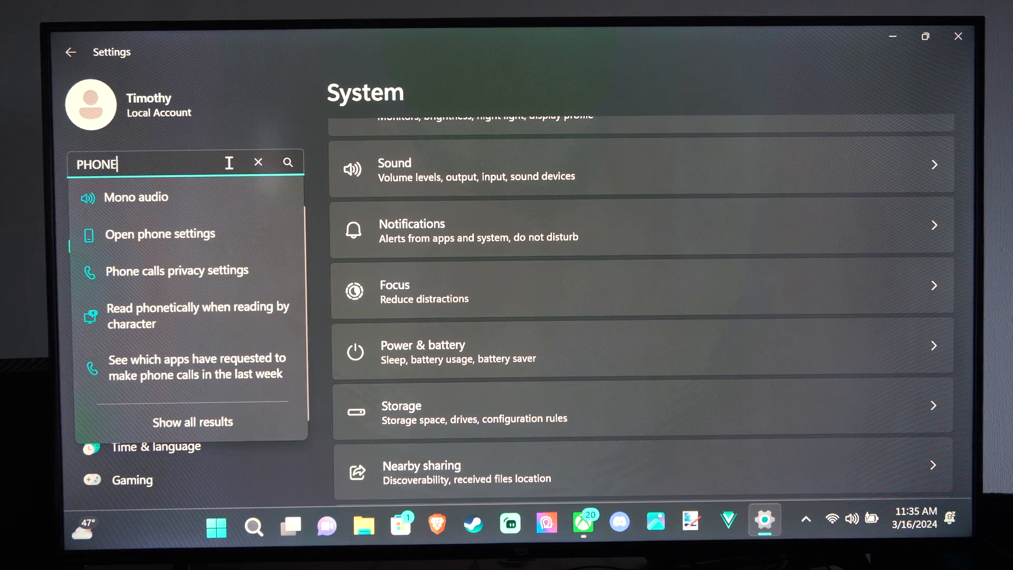
text(LINK)
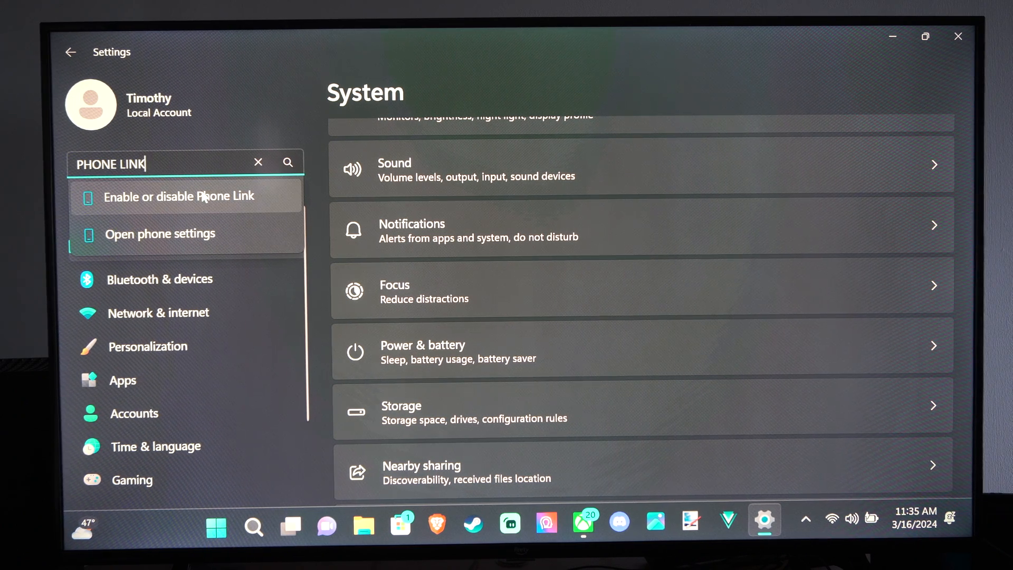
click(181, 196)
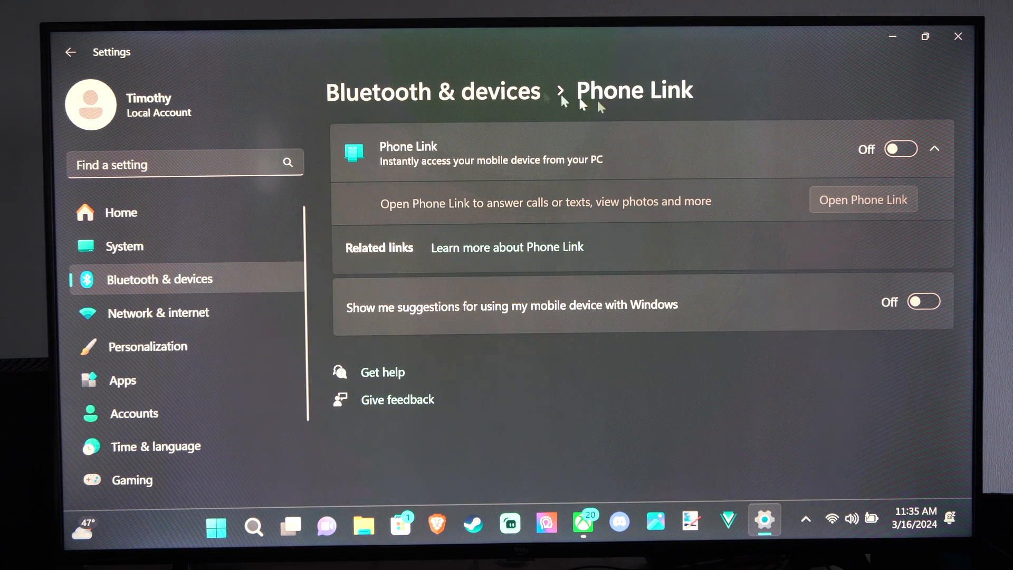
mouse_move(183, 286)
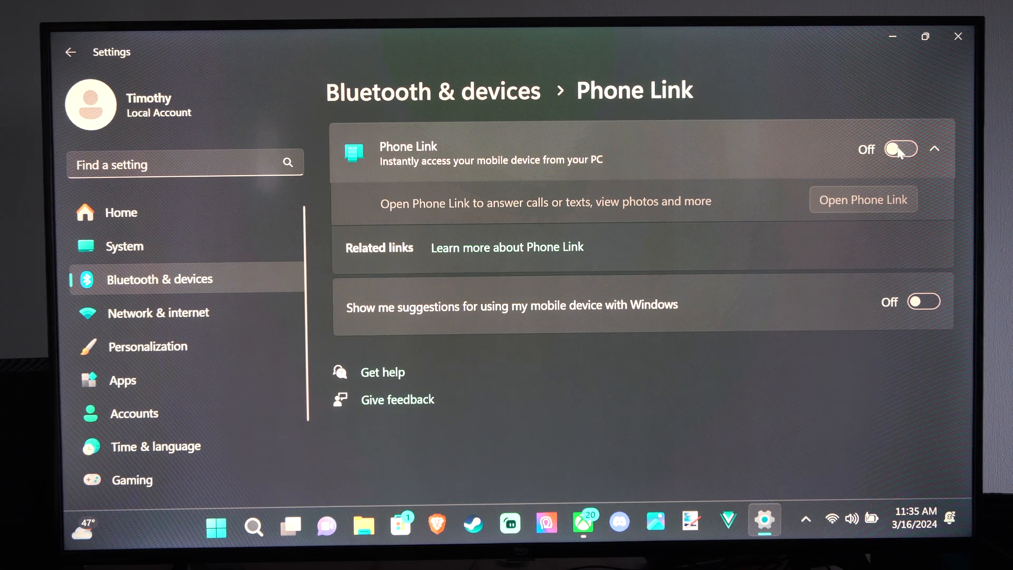
- Switch Phone Link on and bring up the jump list of its taskbar icon
click(900, 148)
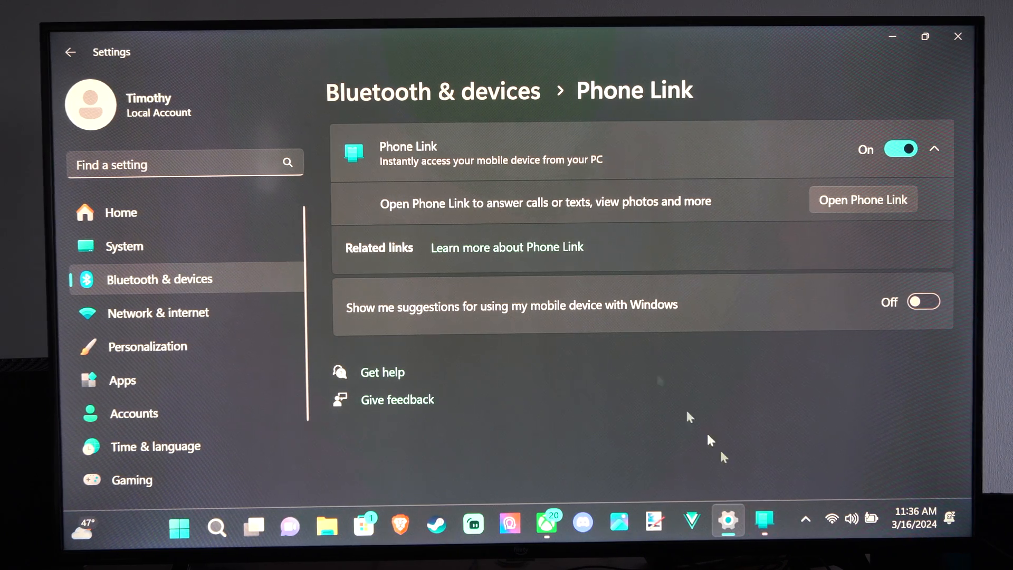
click(765, 520)
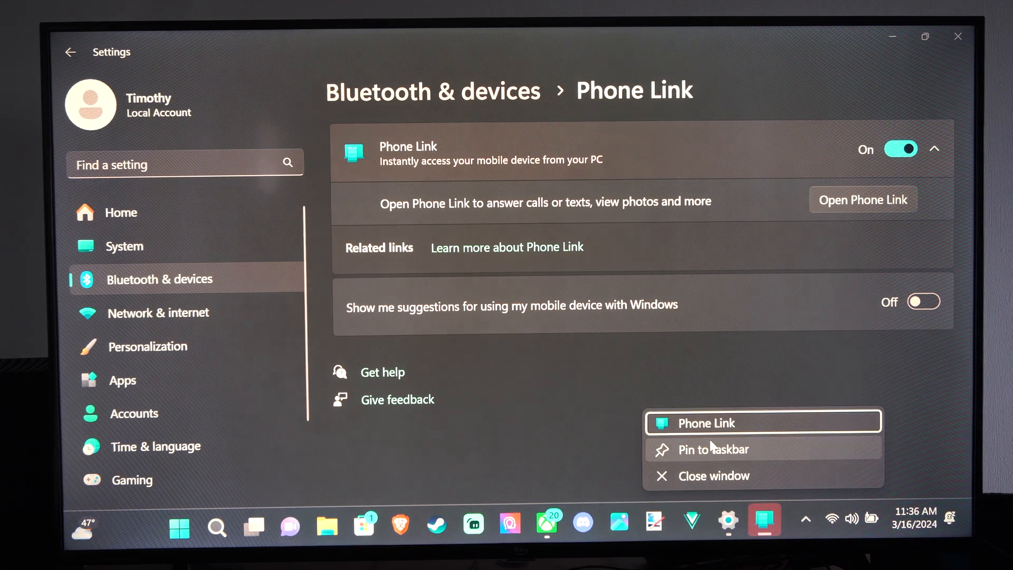
mouse_move(714, 449)
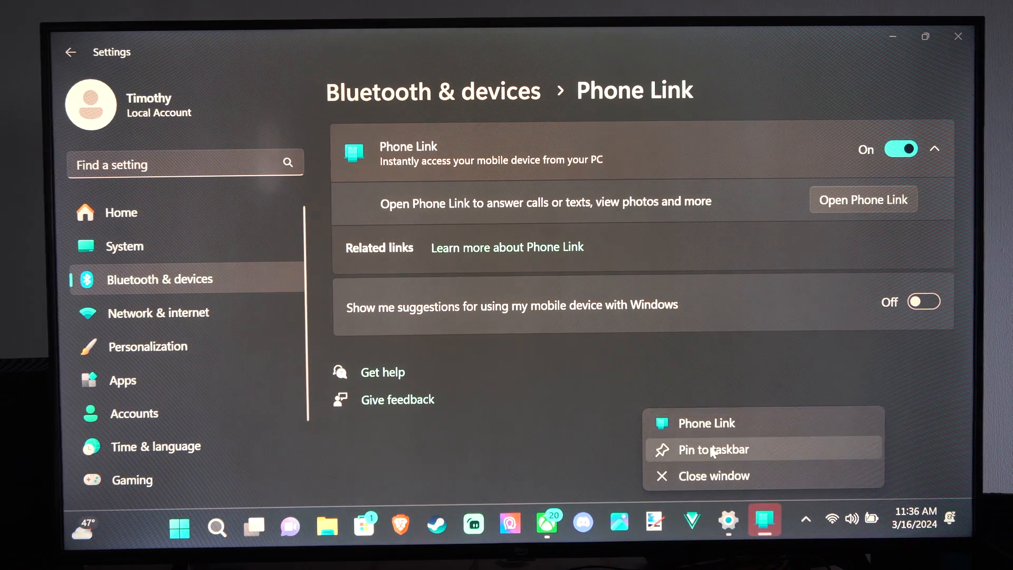
- Pin Phone Link to the taskbar, leaving its Android/iPhone welcome screen showing
click(704, 423)
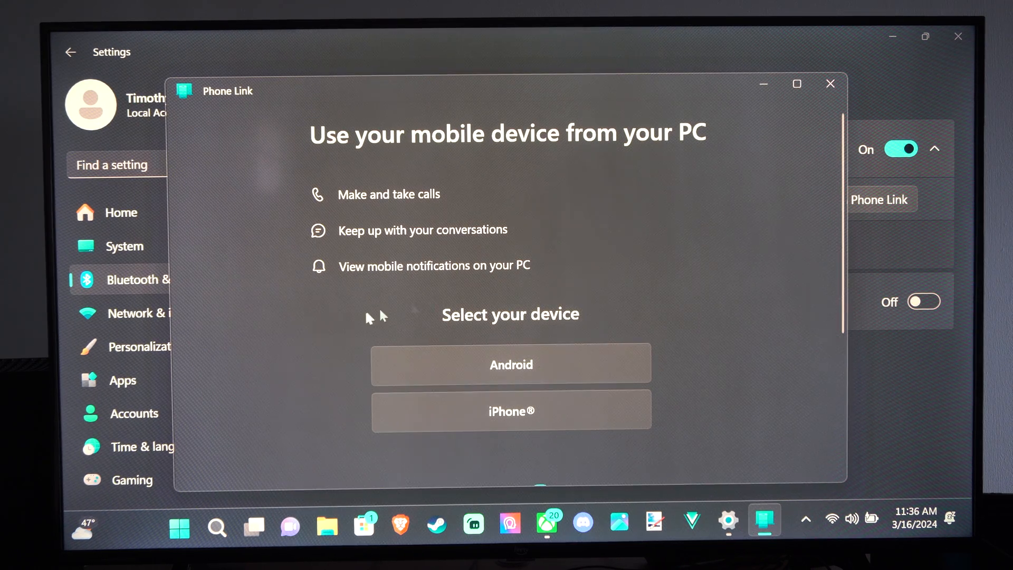
mouse_move(830, 85)
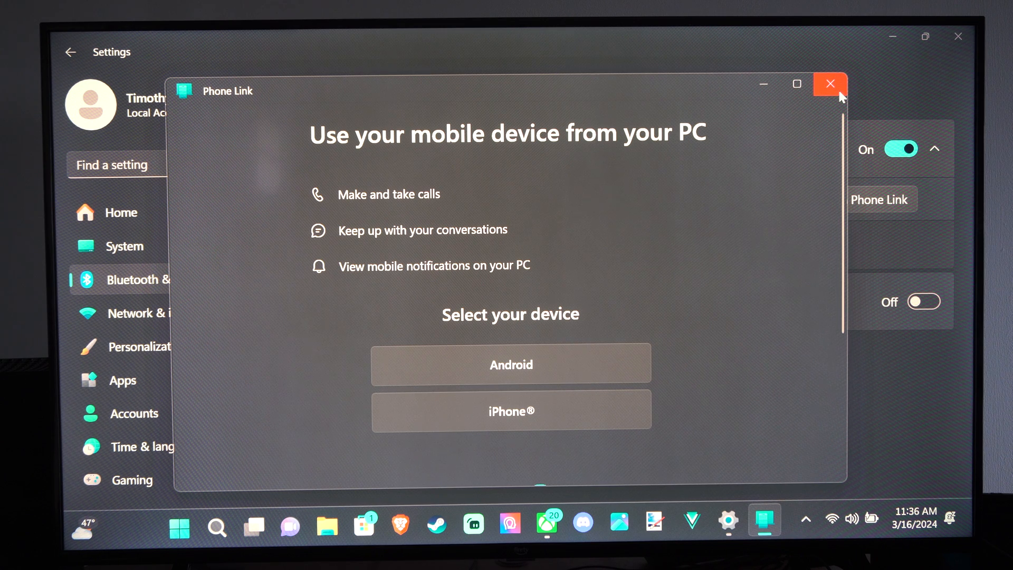
mouse_move(830, 83)
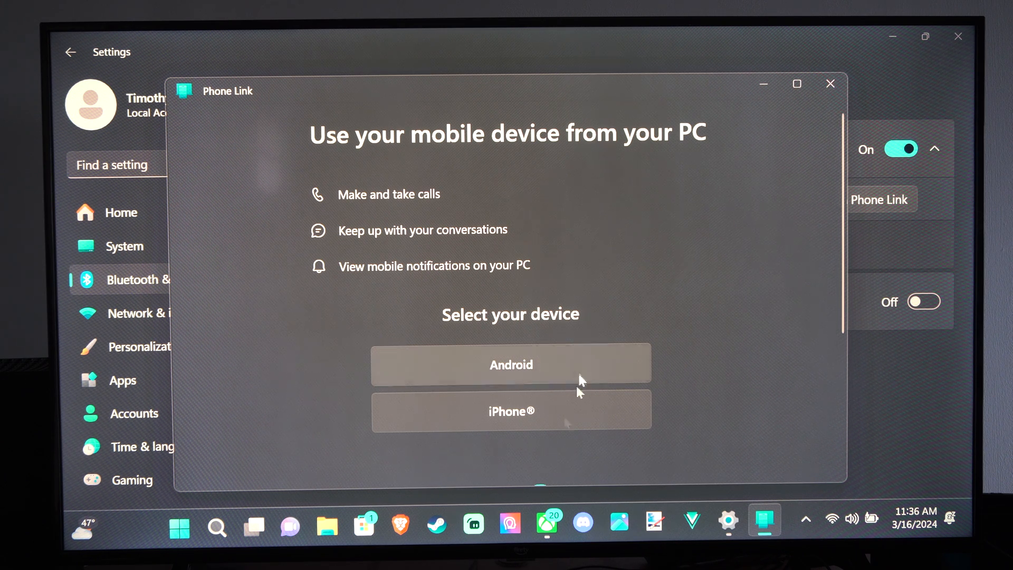
mouse_move(573, 232)
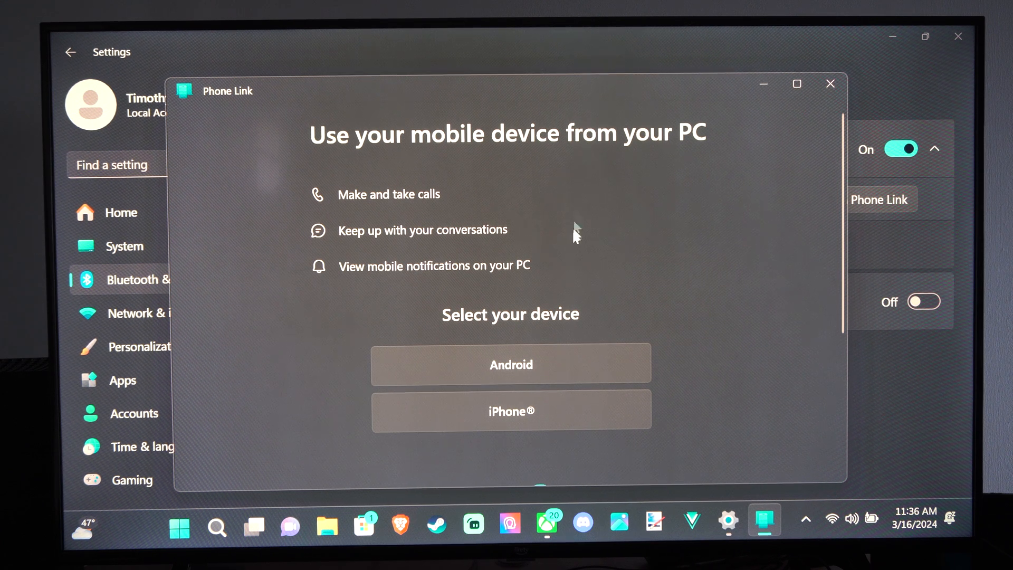
mouse_move(426, 267)
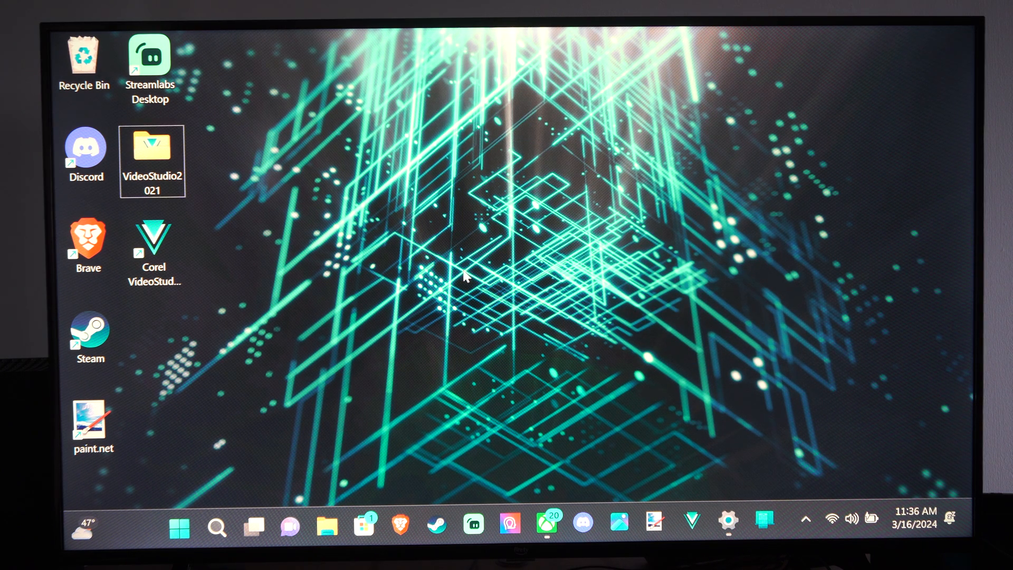
mouse_move(619, 208)
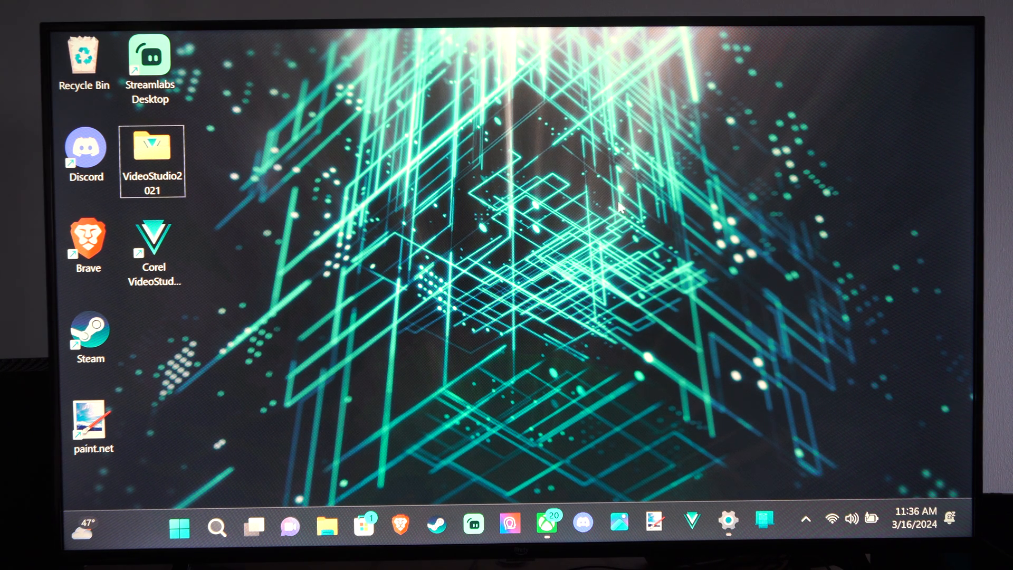
mouse_move(545, 180)
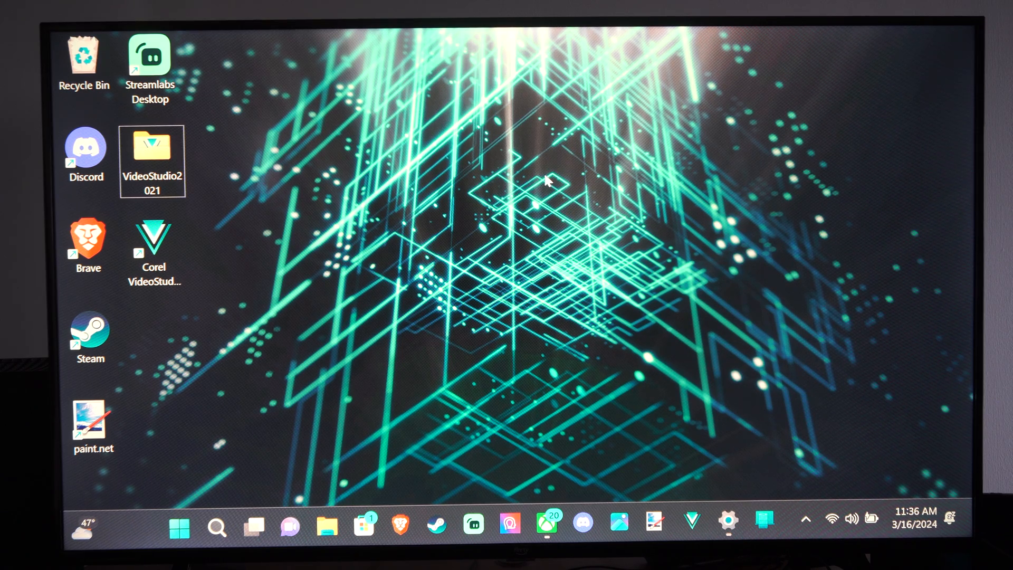